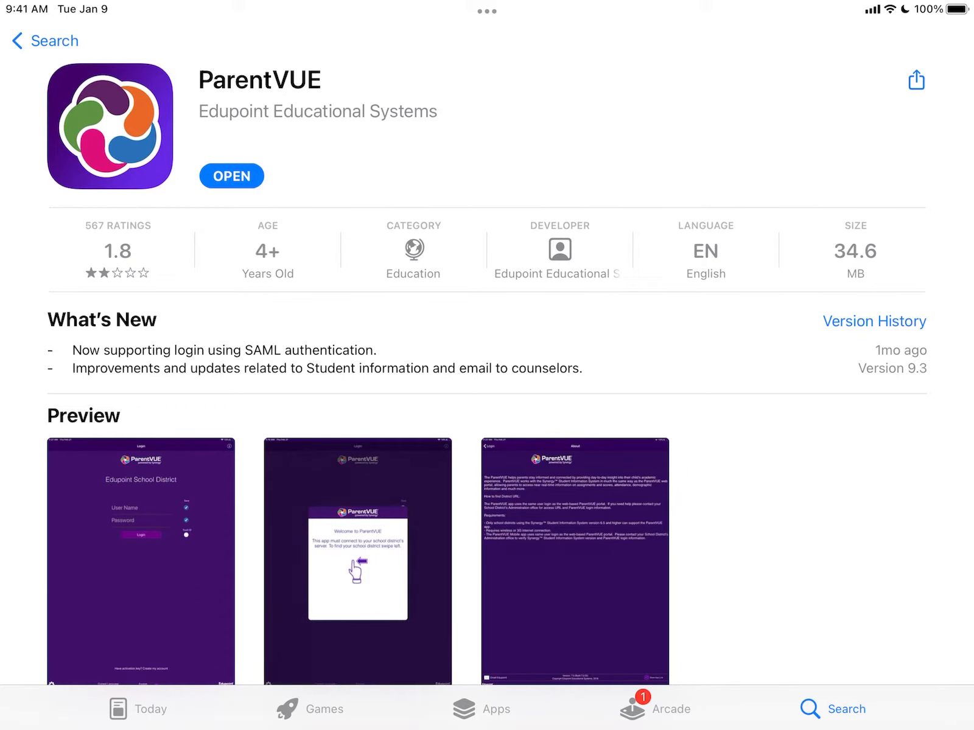
Step: Launch ParentVUE from its App Store page
left_click(231, 175)
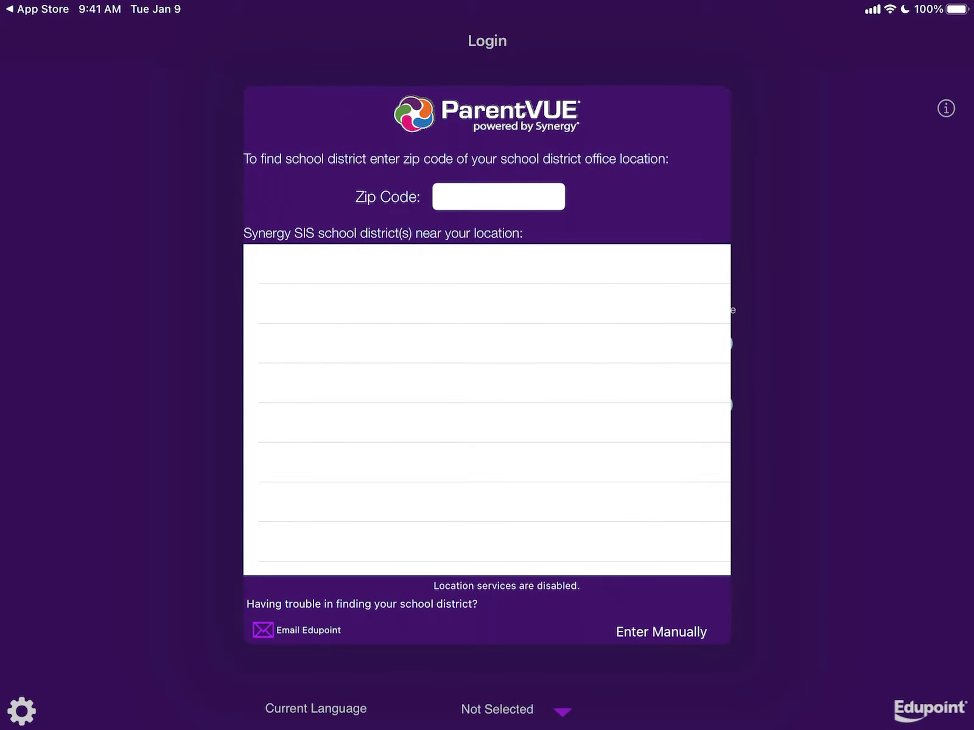
Step: Search districts by zip code 68801 and pick Grand Island Public Schools
left_click(497, 197)
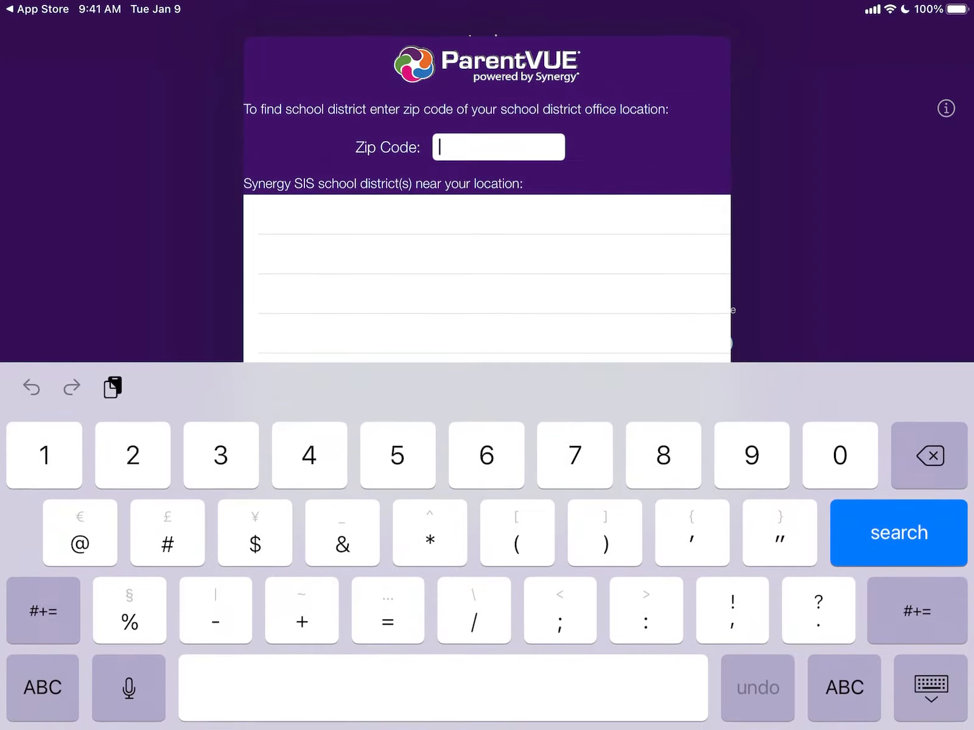
type("68801")
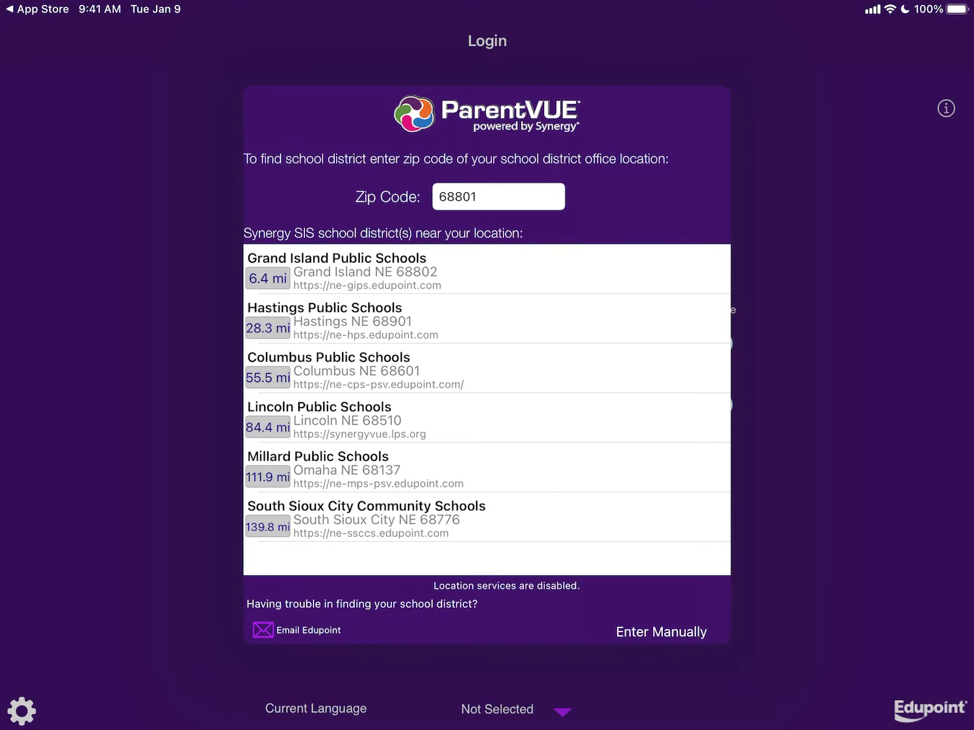
left_click(336, 268)
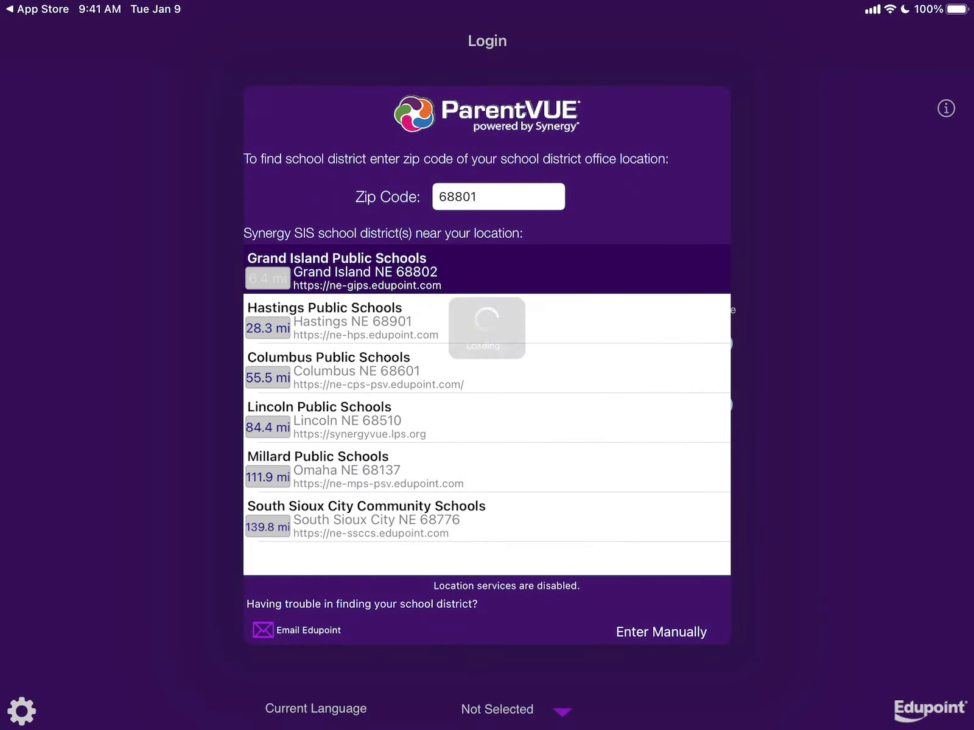
Step: Dismiss the activation prompt by choosing Already Activated
left_click(337, 272)
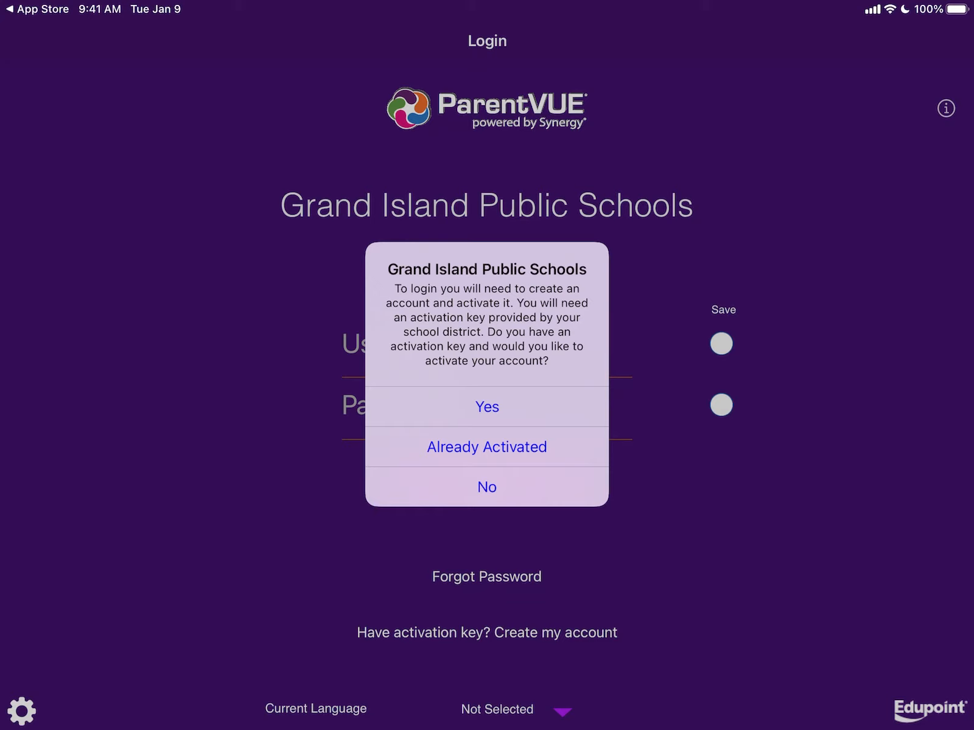
left_click(486, 487)
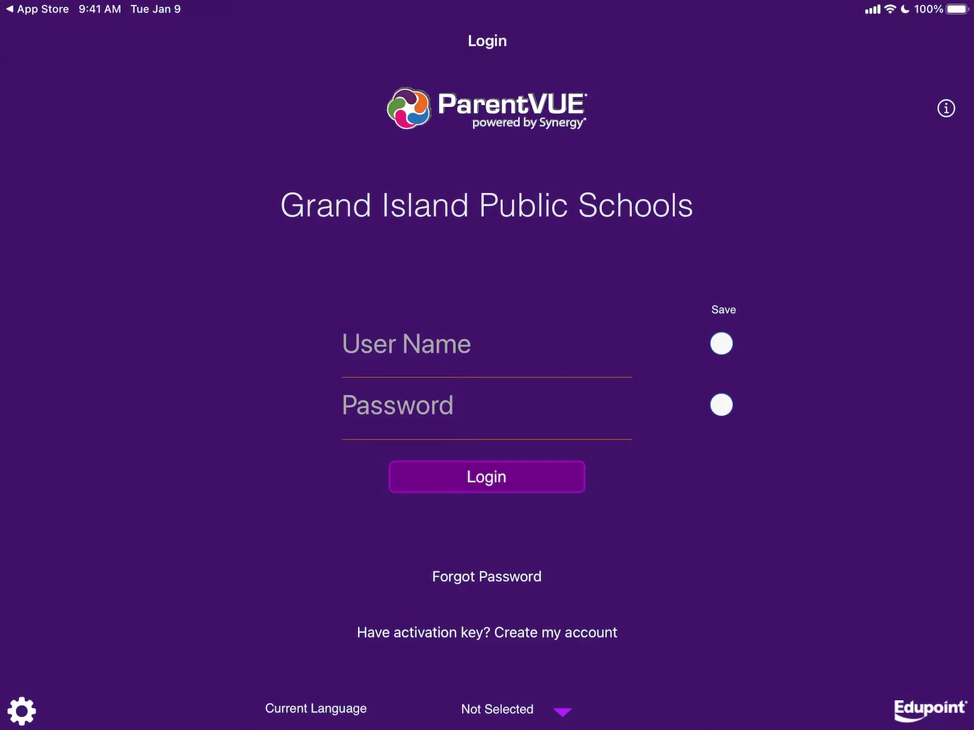
Step: Log in with both Save toggles on for user name and password
left_click(406, 344)
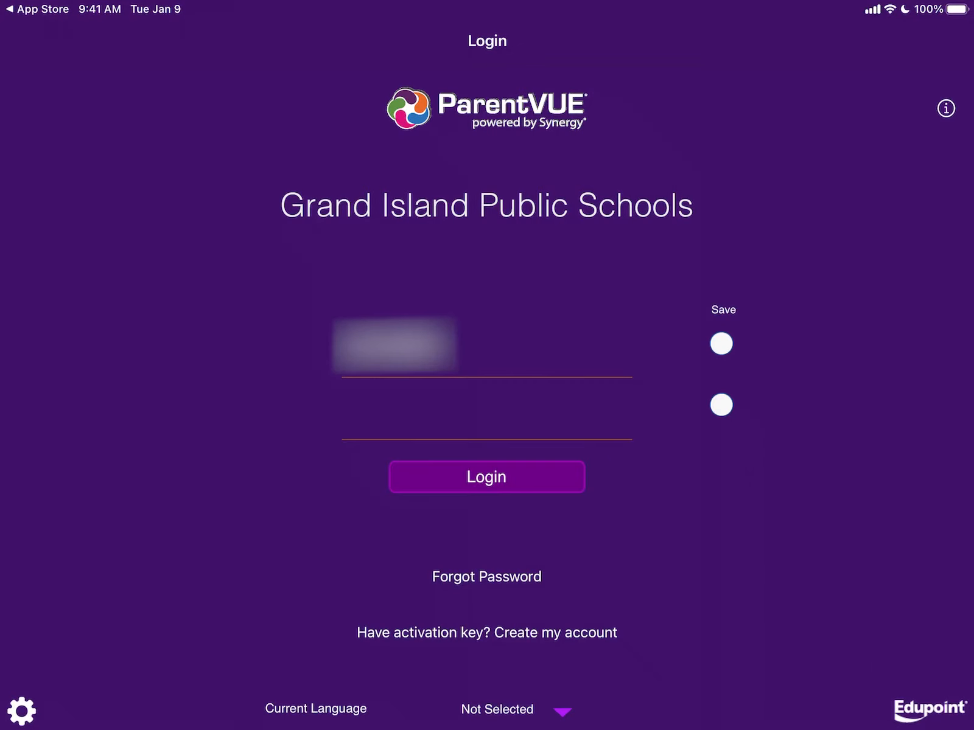
left_click(720, 343)
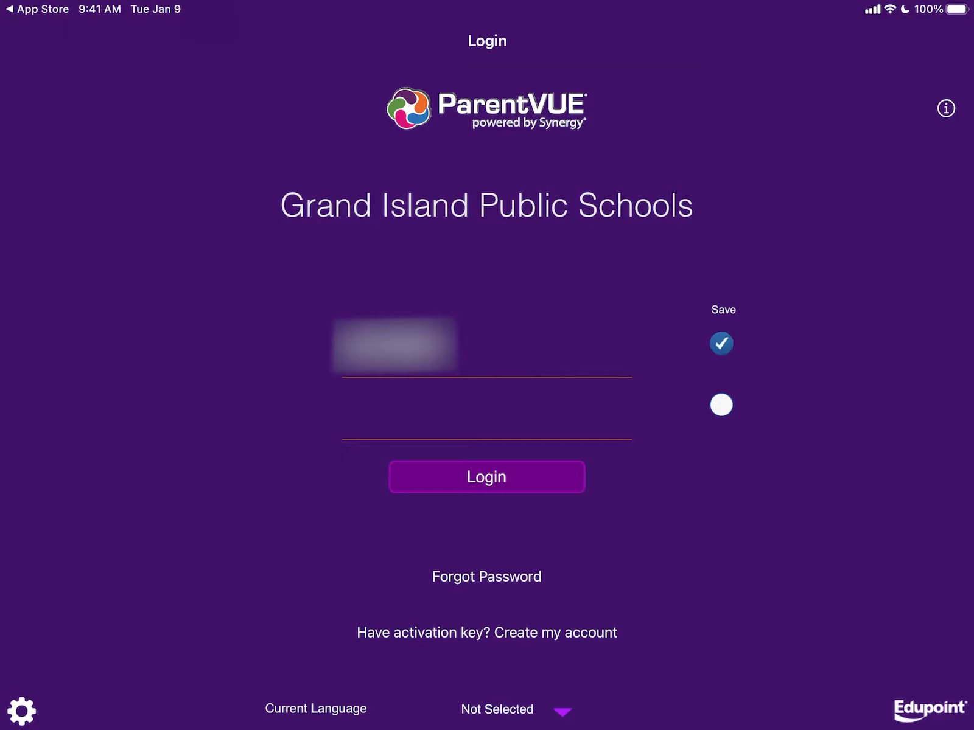
left_click(486, 478)
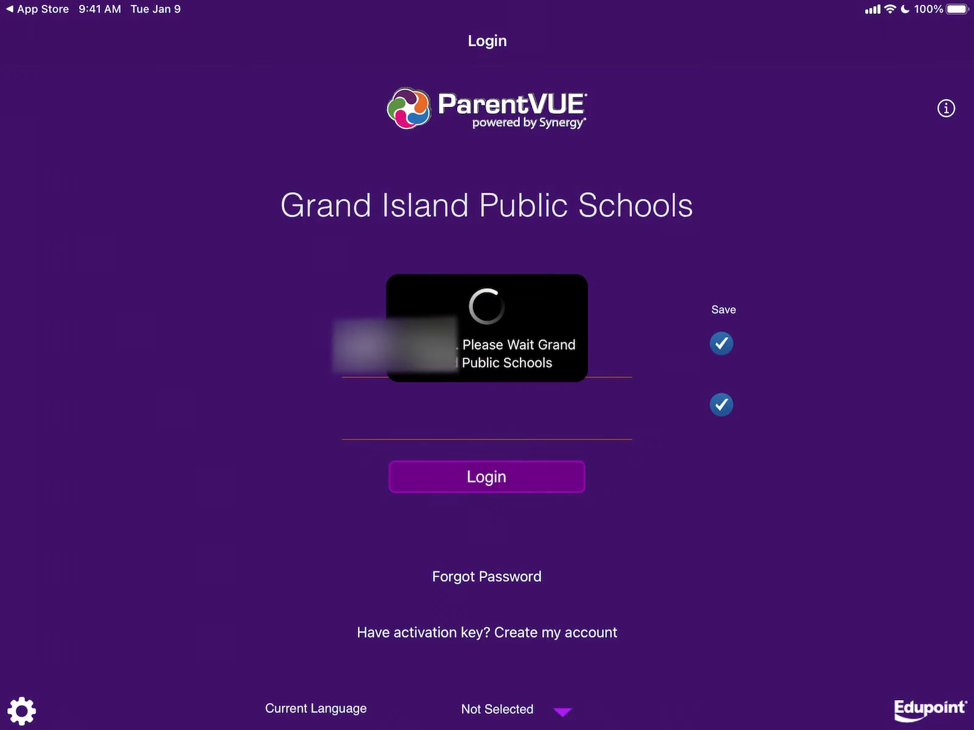
left_click(487, 477)
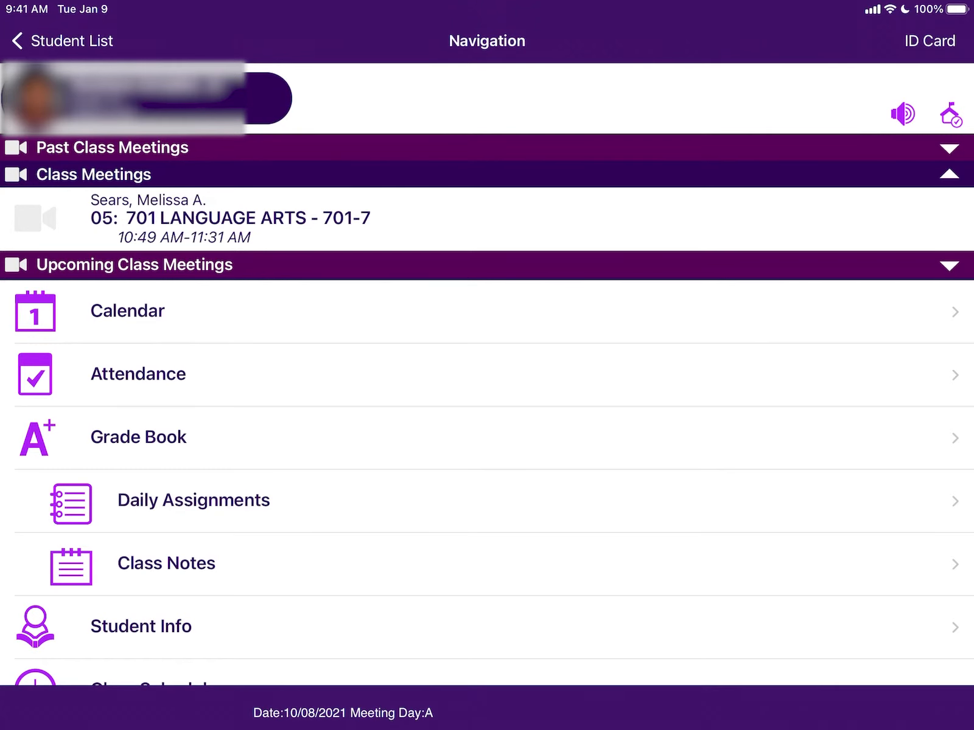
Step: Open Attendance from the student's Navigation menu
left_click(138, 373)
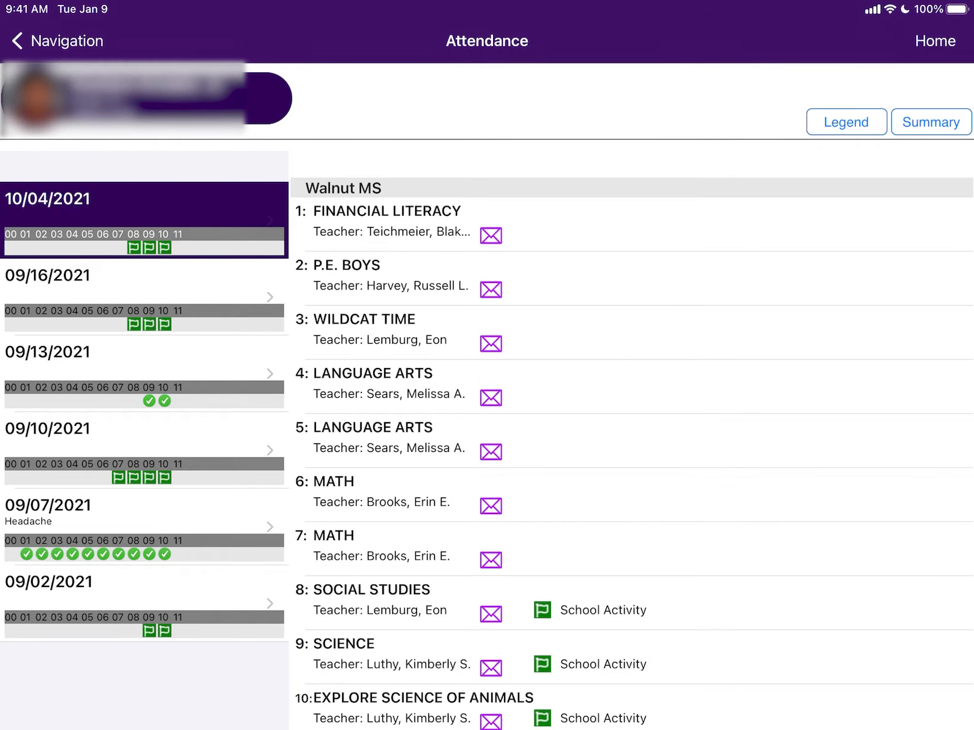
Step: Review the attendance Legend for tardy, excused, absent and activity marks, then close it
left_click(846, 122)
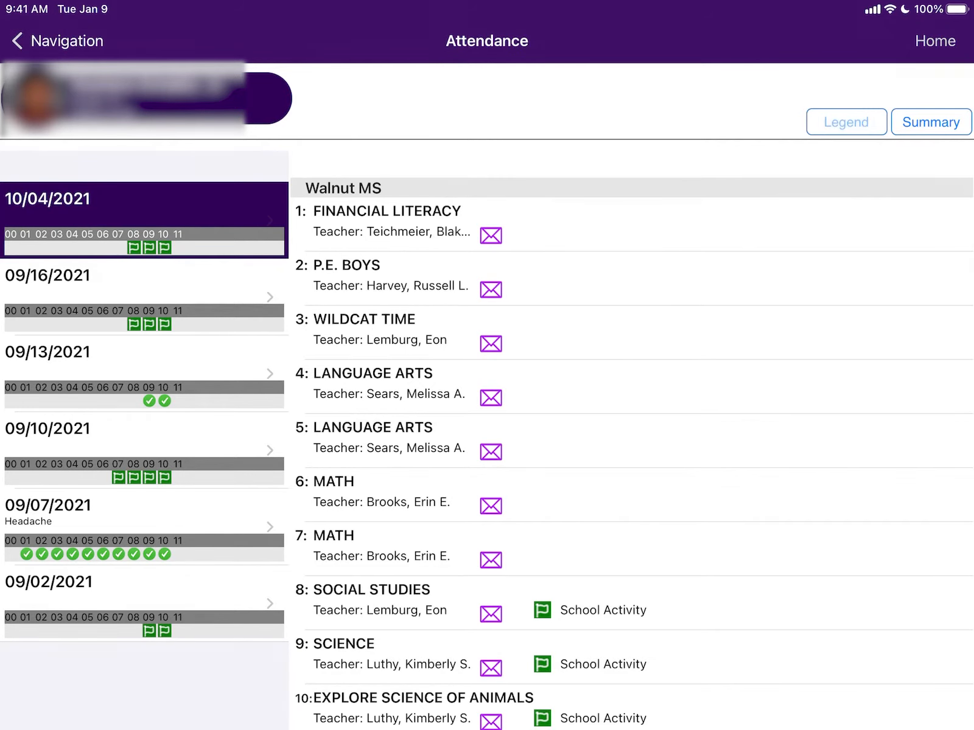
left_click(846, 121)
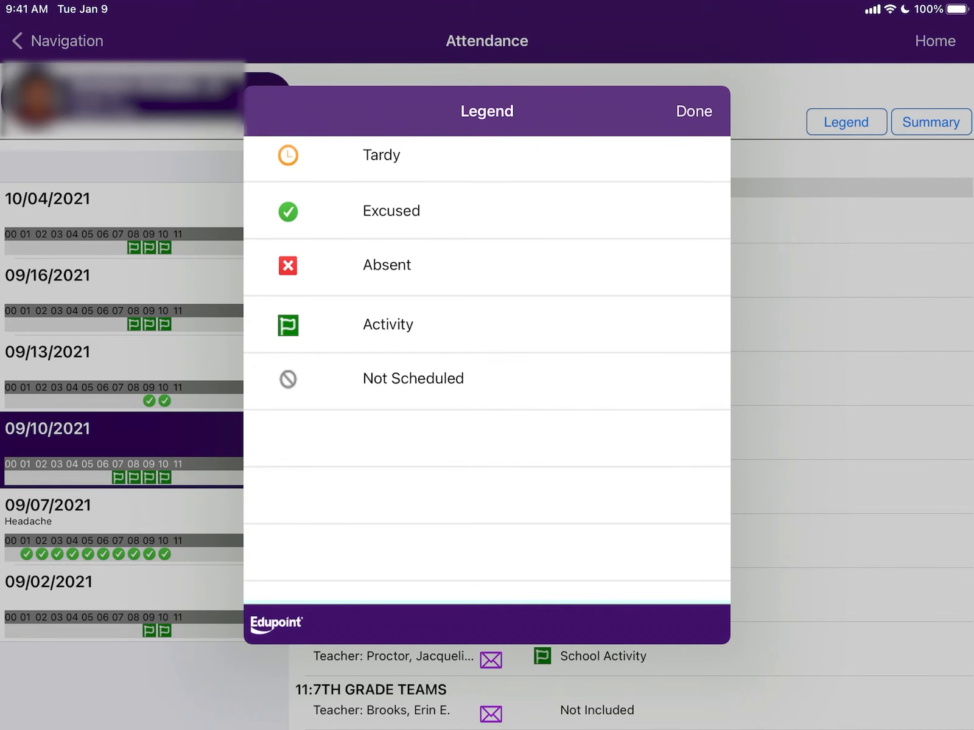
left_click(693, 111)
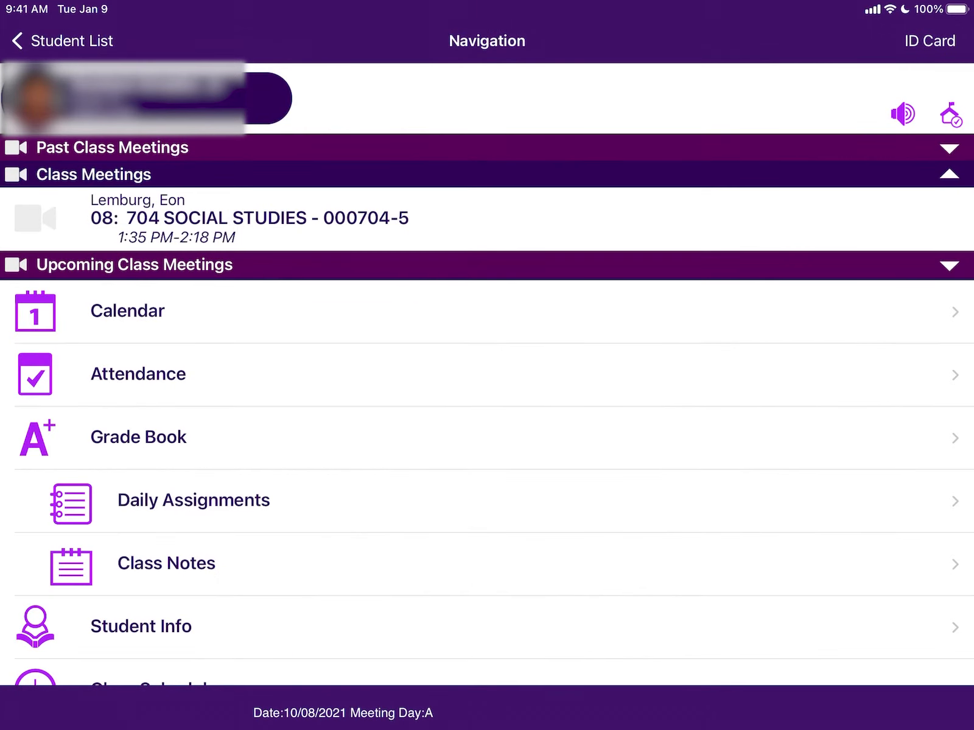
Step: Open Grade Book and view the 1: FINANCIAL LITERACY (716) assignments
left_click(138, 437)
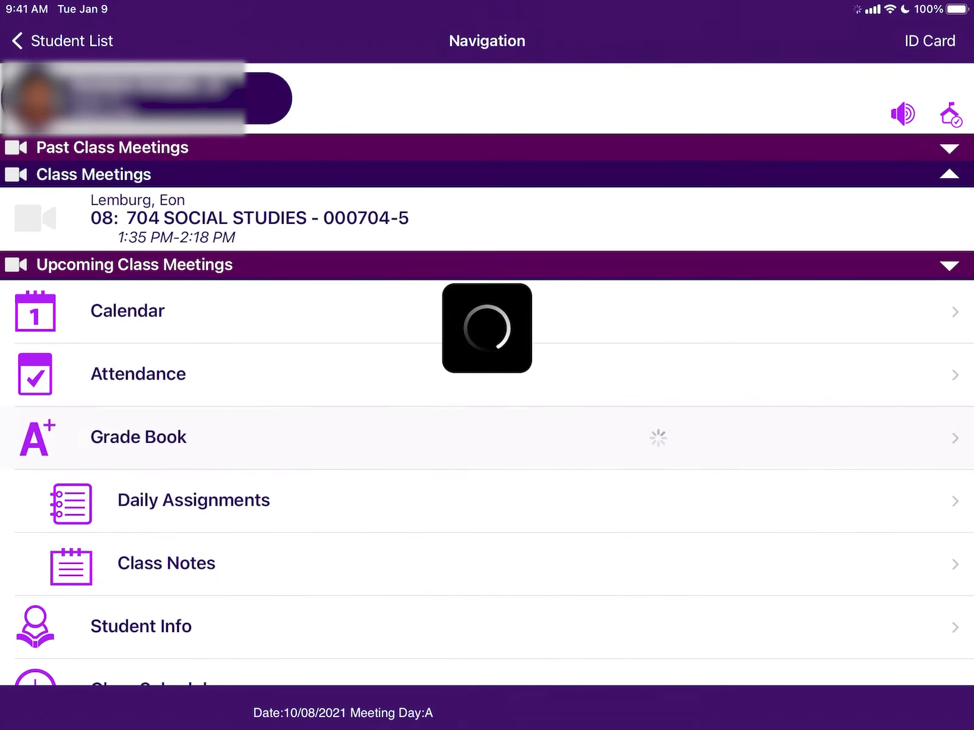
left_click(138, 435)
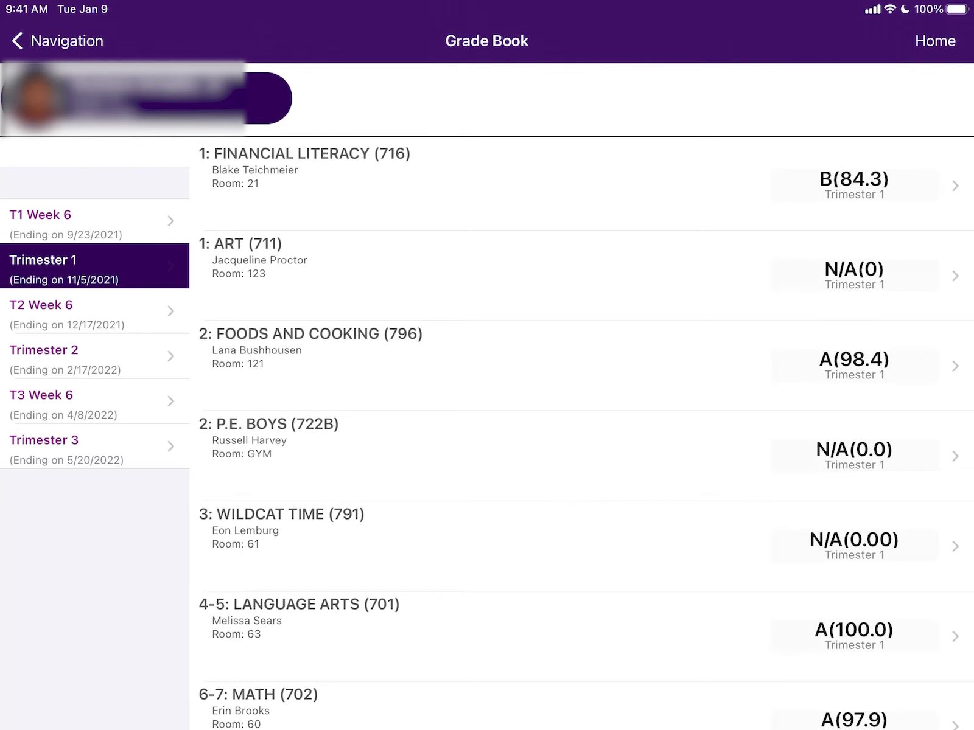
left_click(853, 184)
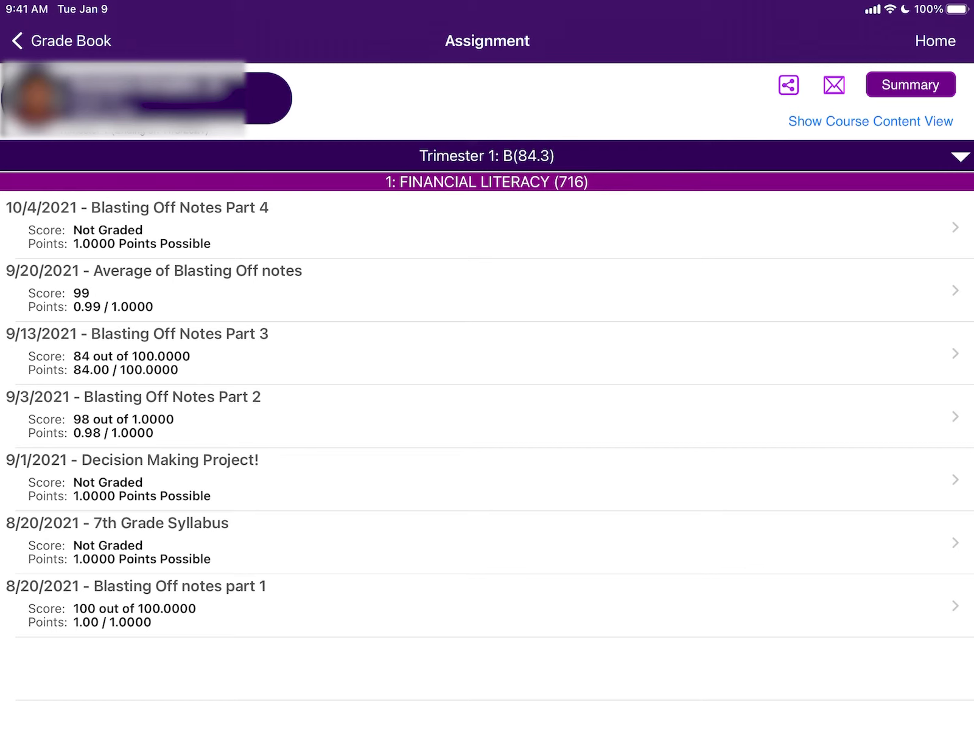
Step: Return to Student List and open Report Absences on a student card
left_click(155, 288)
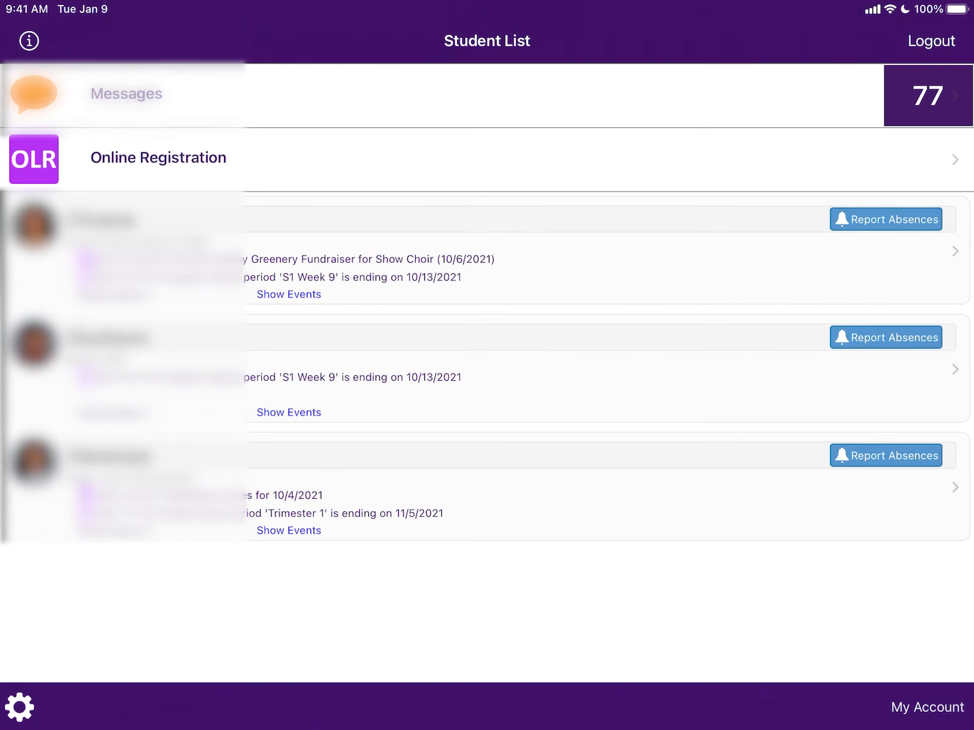
left_click(885, 219)
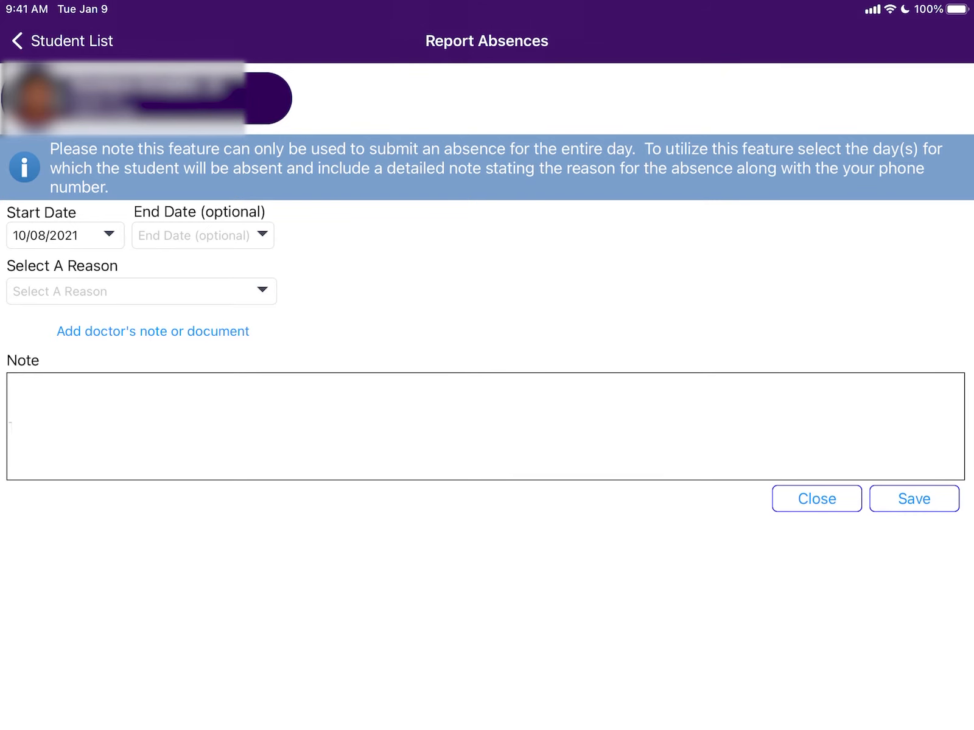
Step: Choose Parent Request as the absence reason, close the form, and scroll the Navigation list
left_click(64, 235)
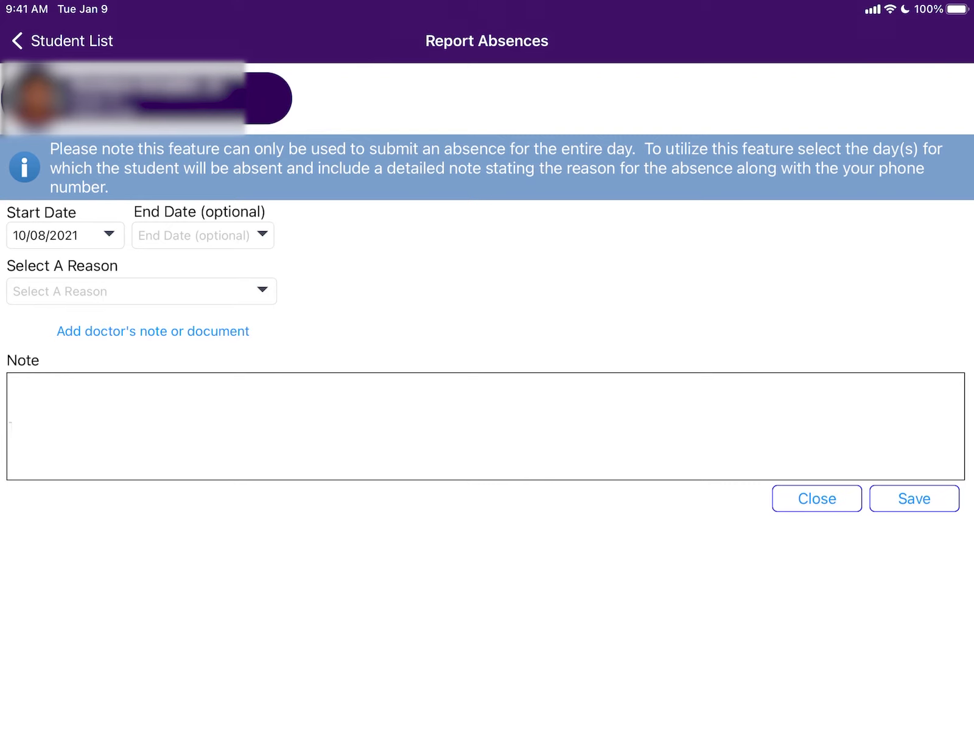
left_click(141, 292)
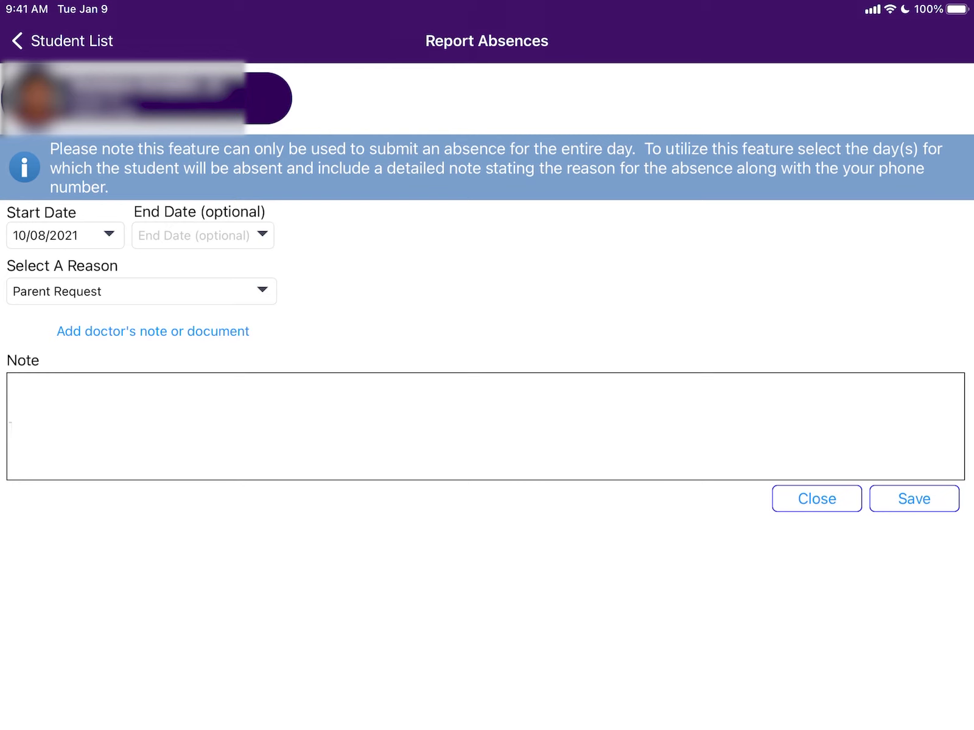
left_click(152, 332)
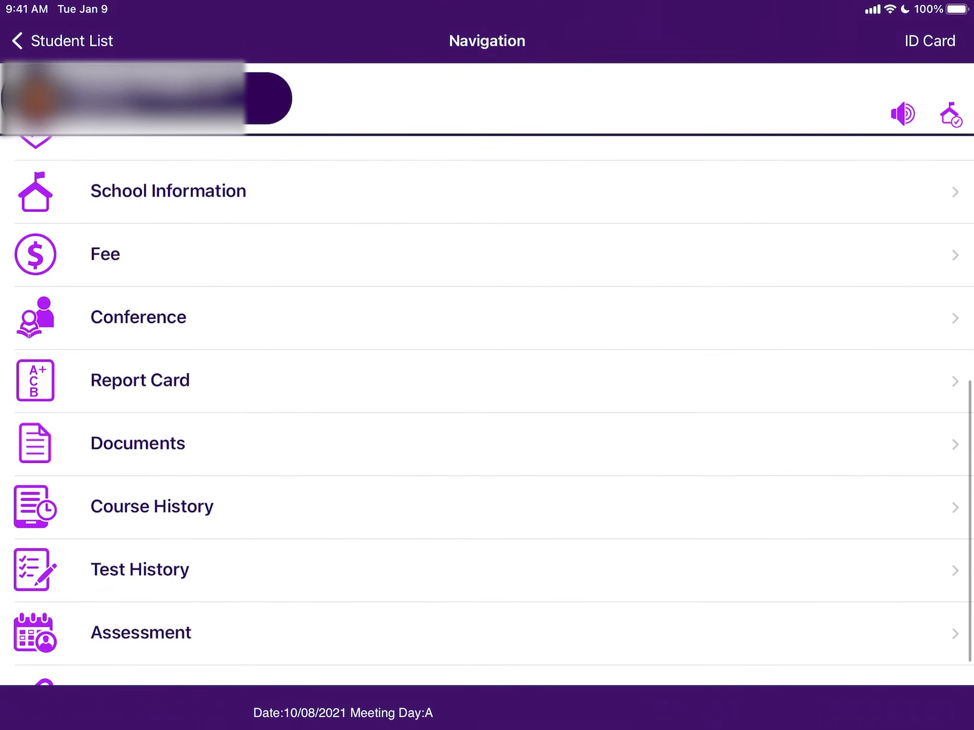
scroll("up", 3)
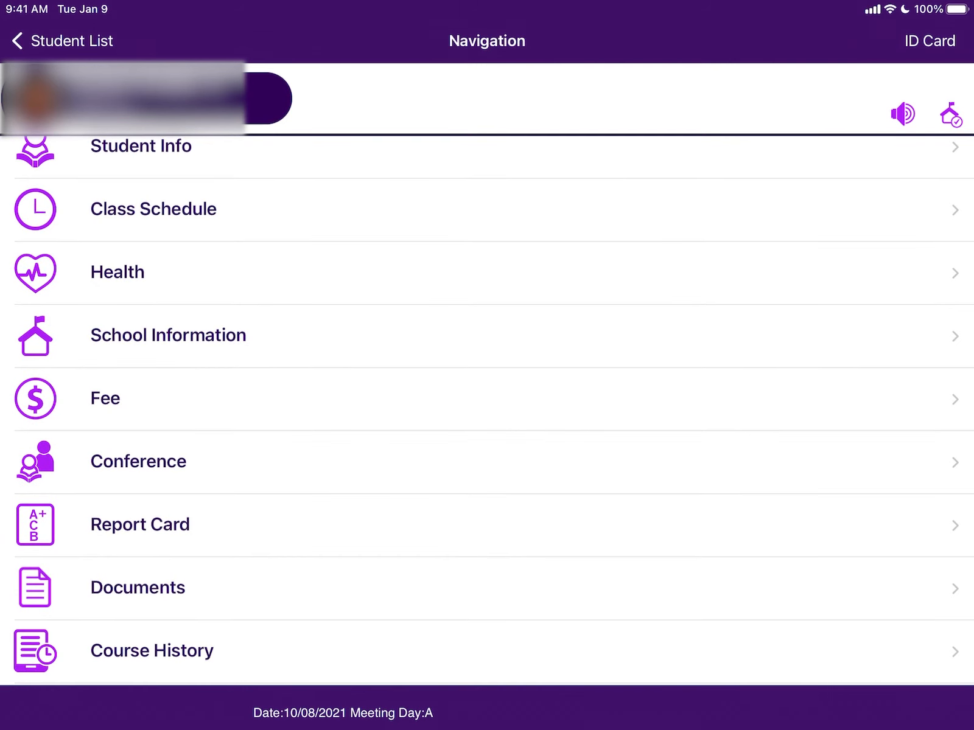